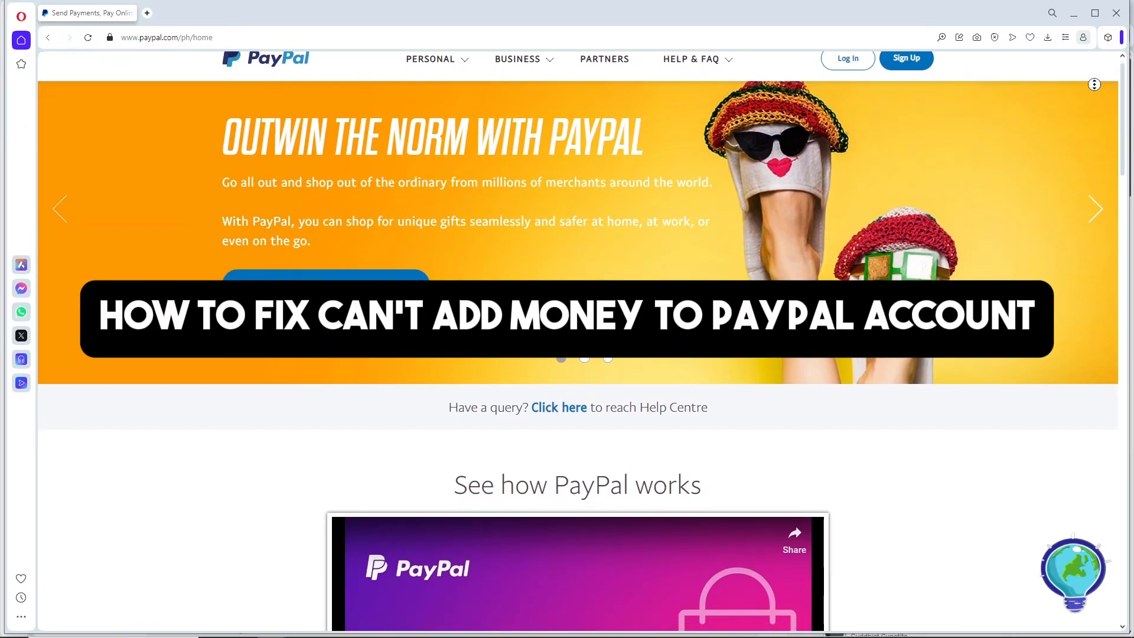
Step: Scroll down through the PayPal account page looking for support options
scroll("down", 3)
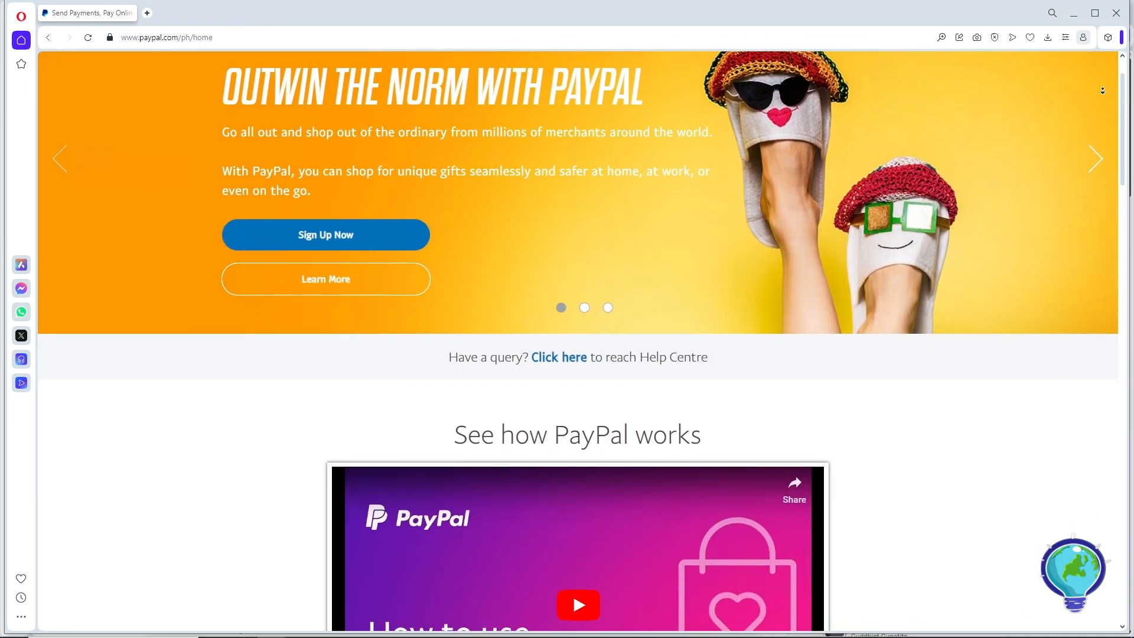
scroll("down", 3)
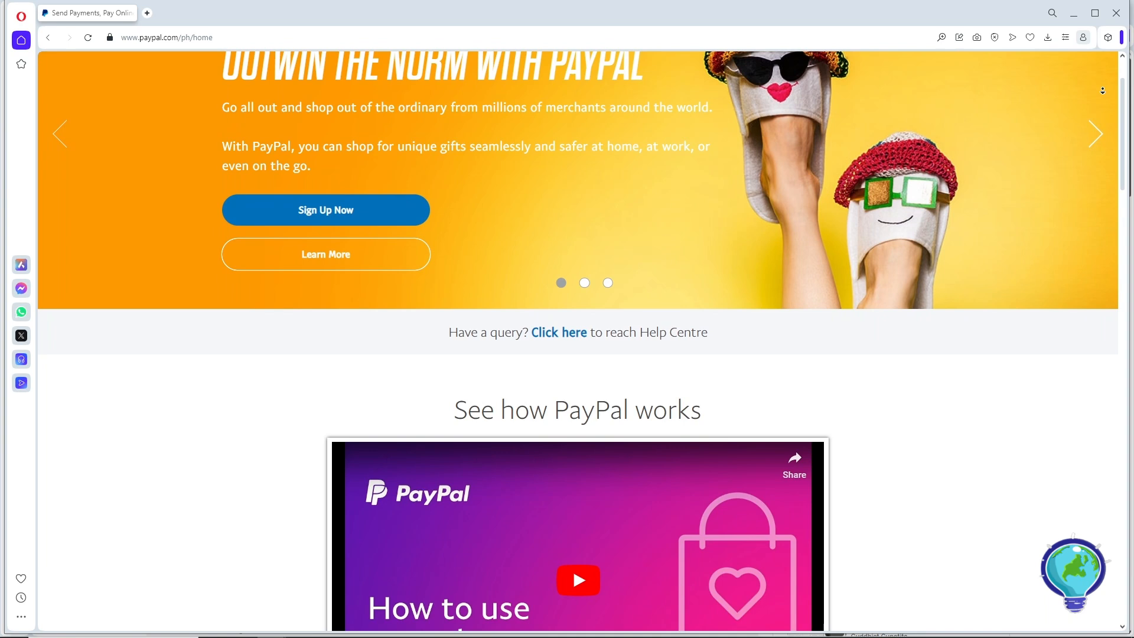
scroll("down", 3)
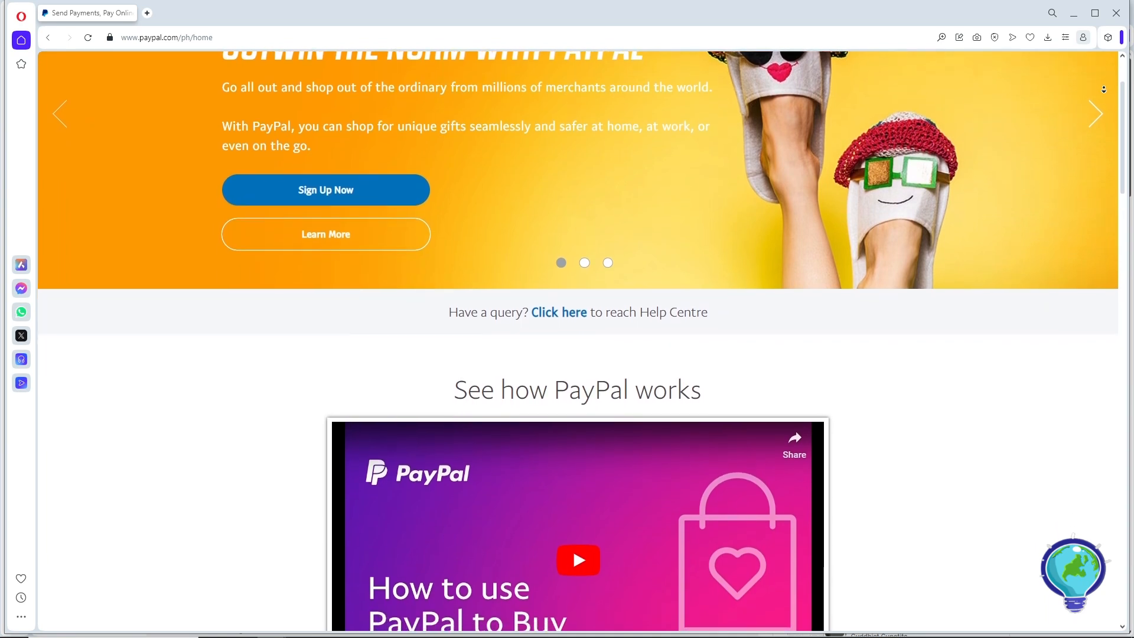
scroll("down", 3)
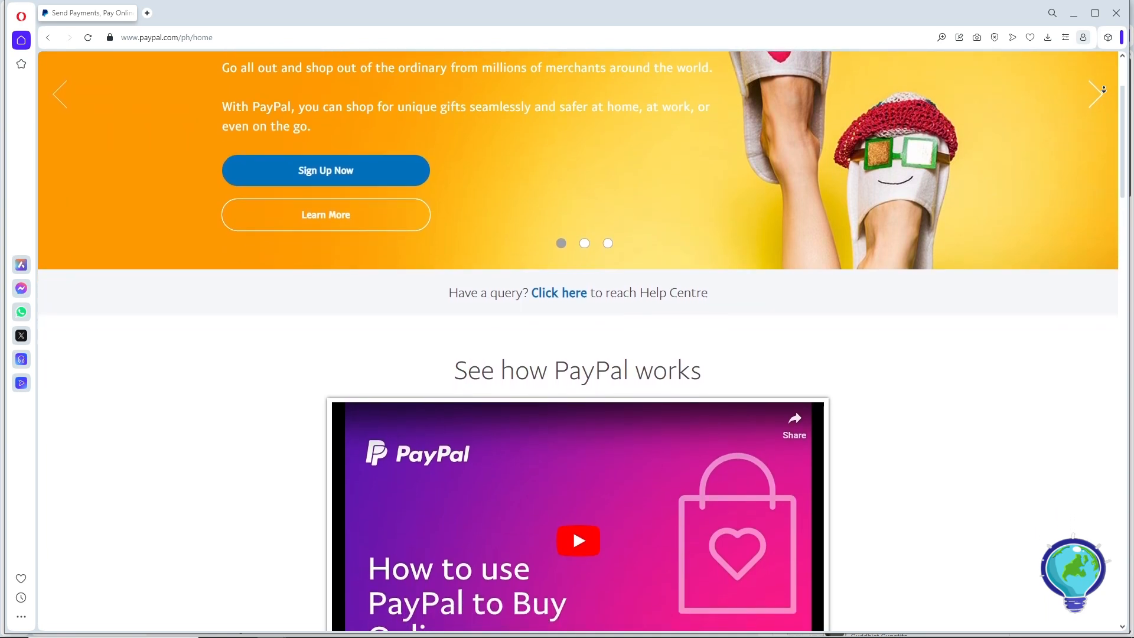
scroll("down", 3)
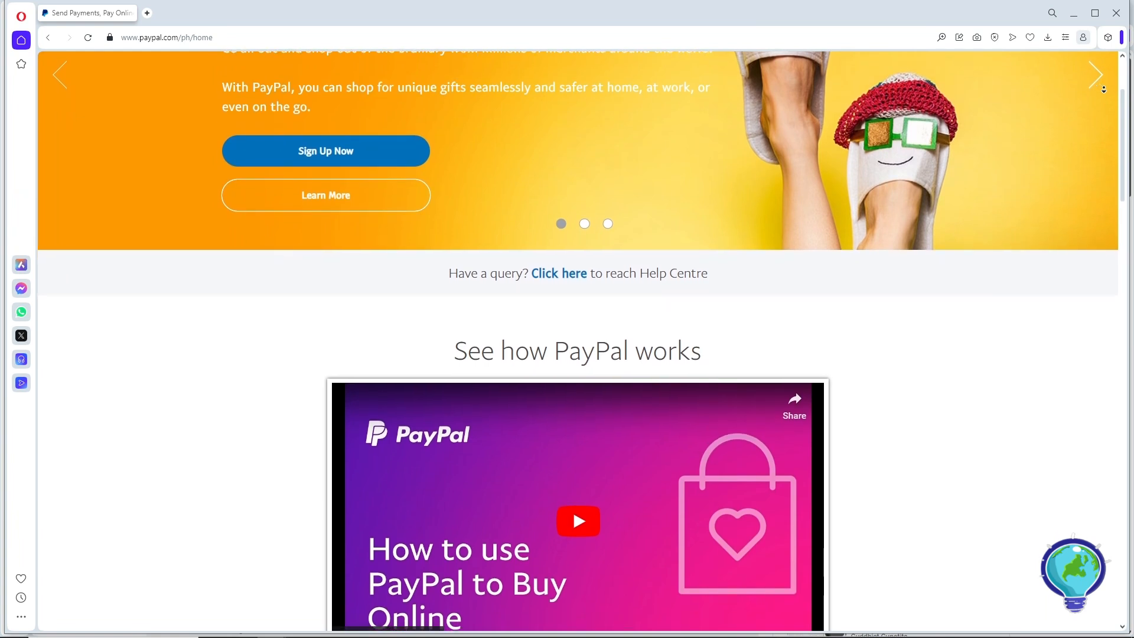
scroll("down", 3)
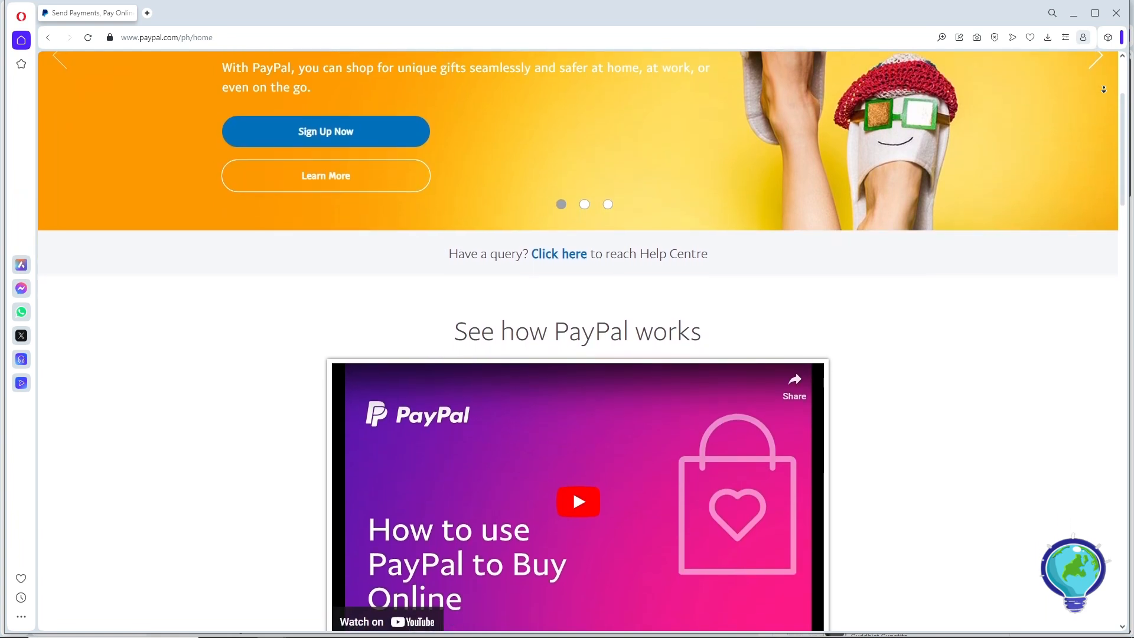
scroll("down", 3)
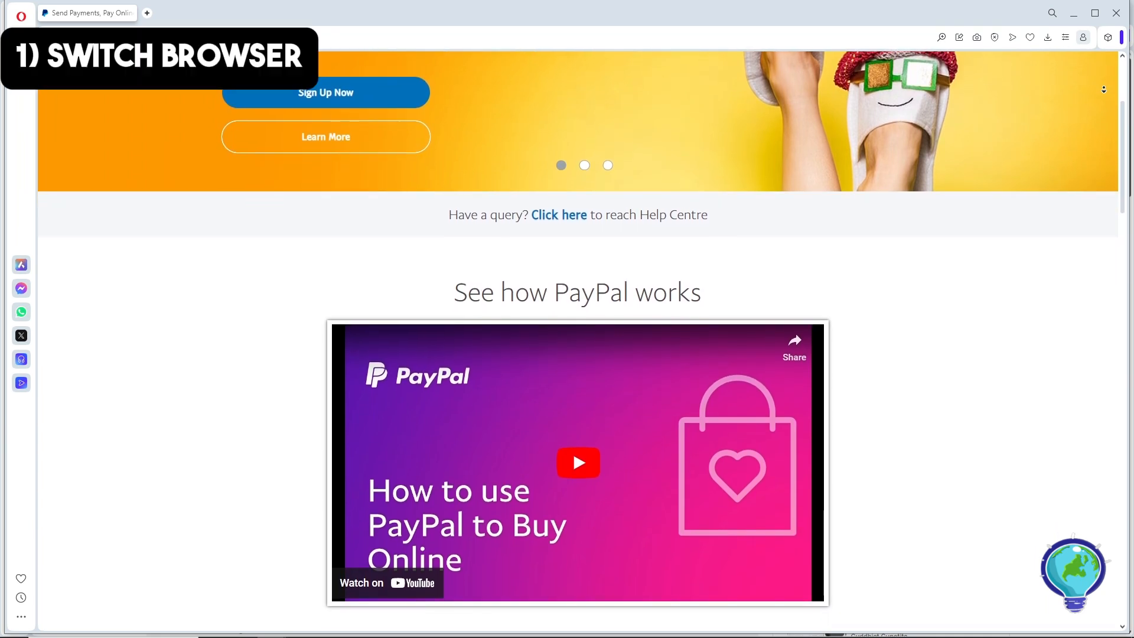
scroll("down", 3)
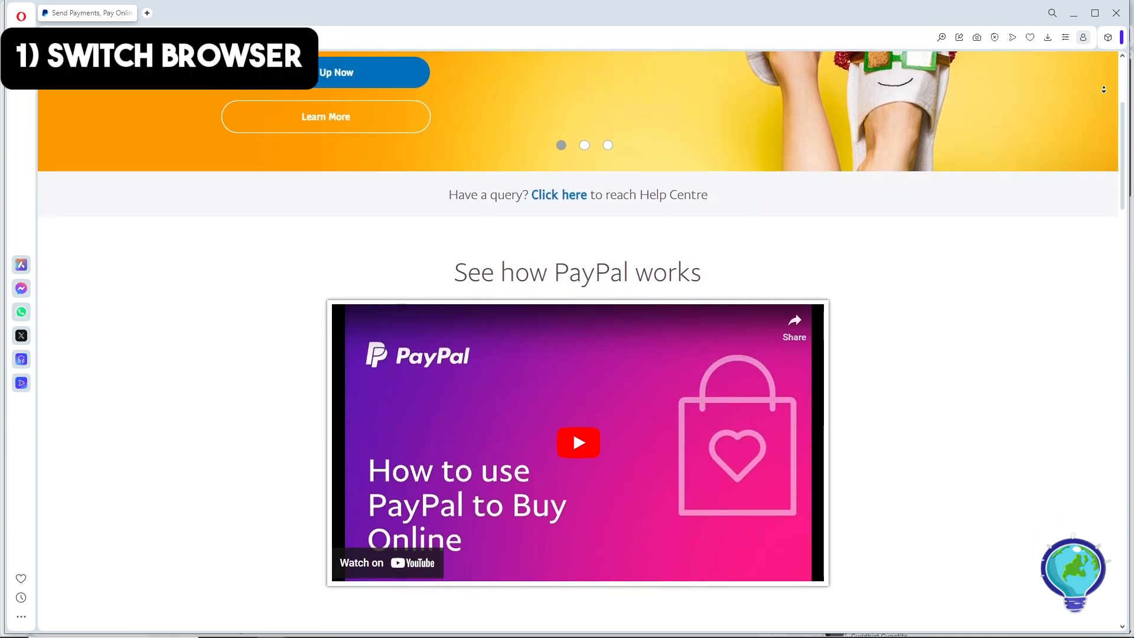
scroll("down", 3)
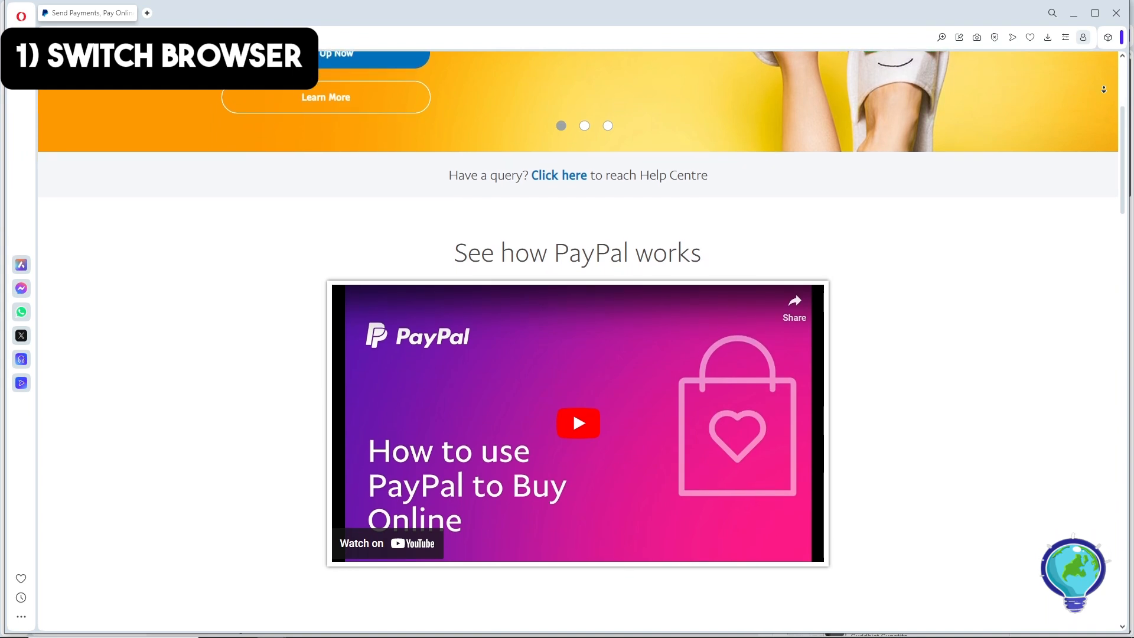
scroll("down", 3)
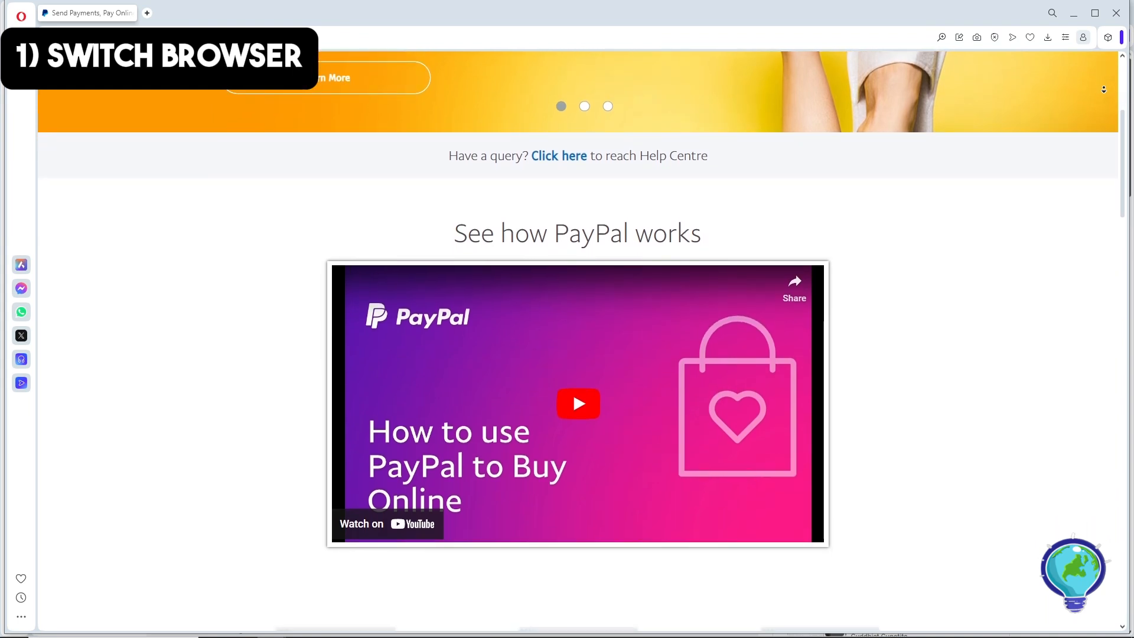
scroll("down", 3)
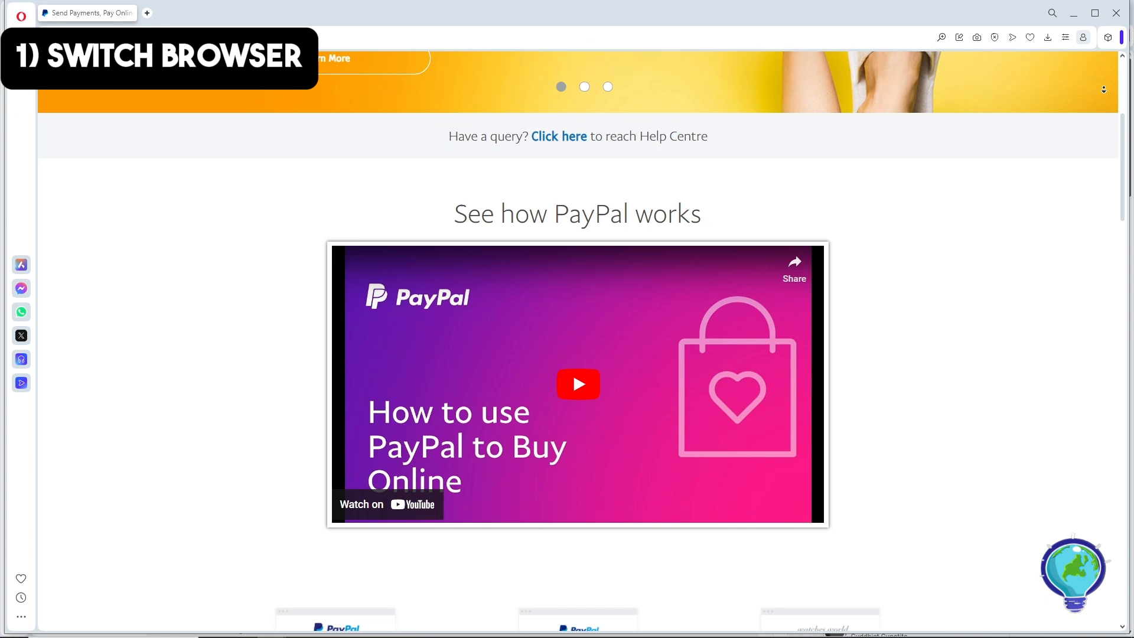
scroll("down", 3)
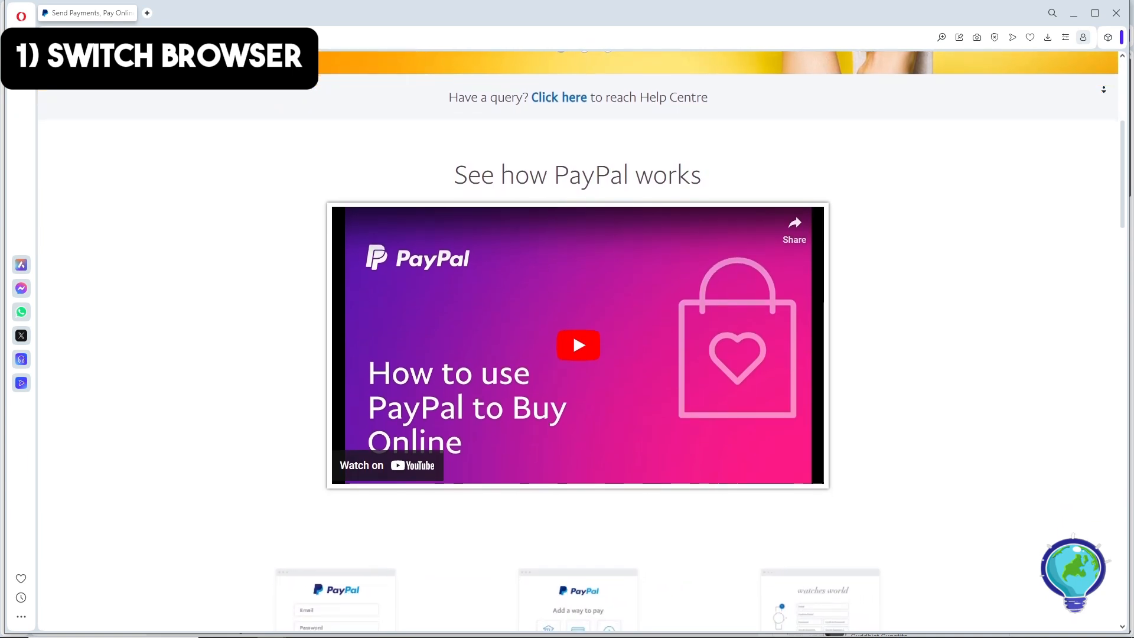
scroll("down", 3)
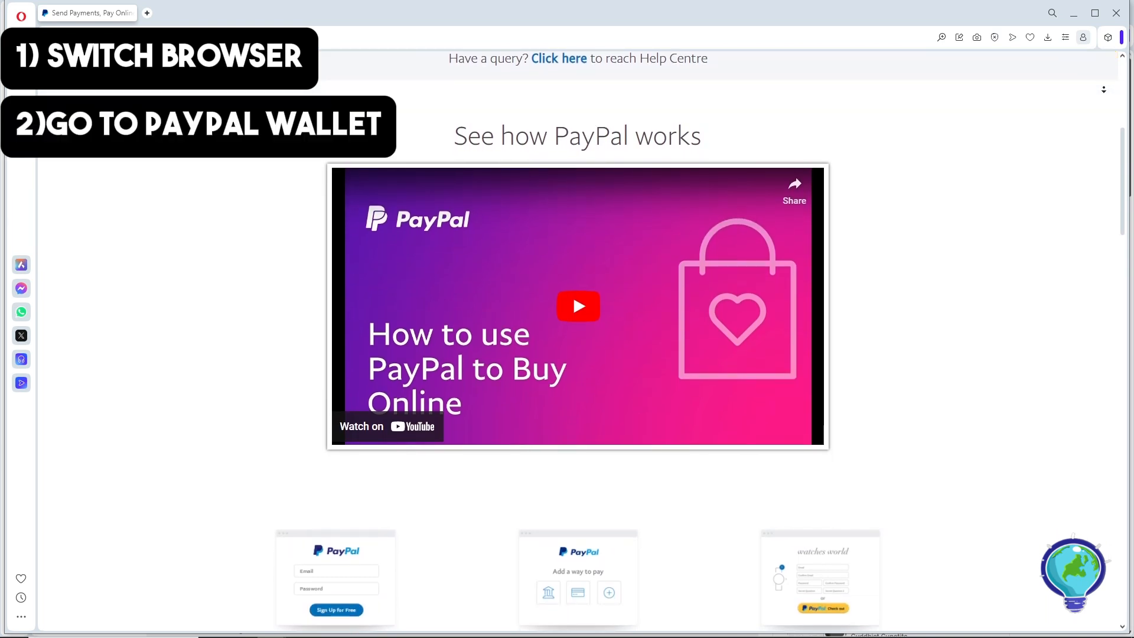
scroll("down", 3)
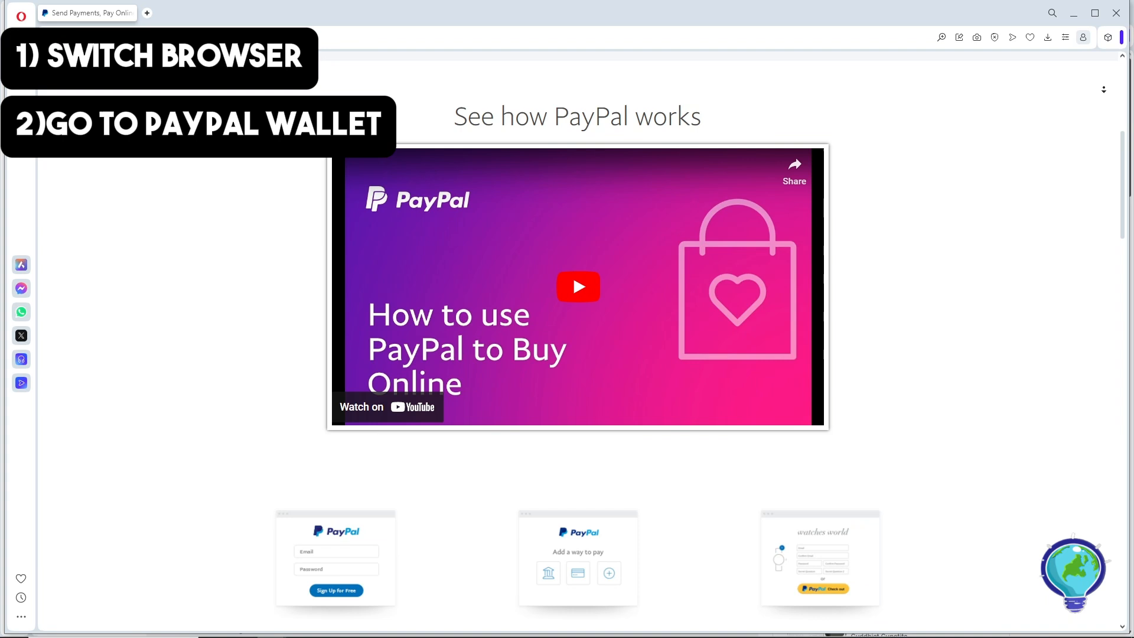
scroll("down", 3)
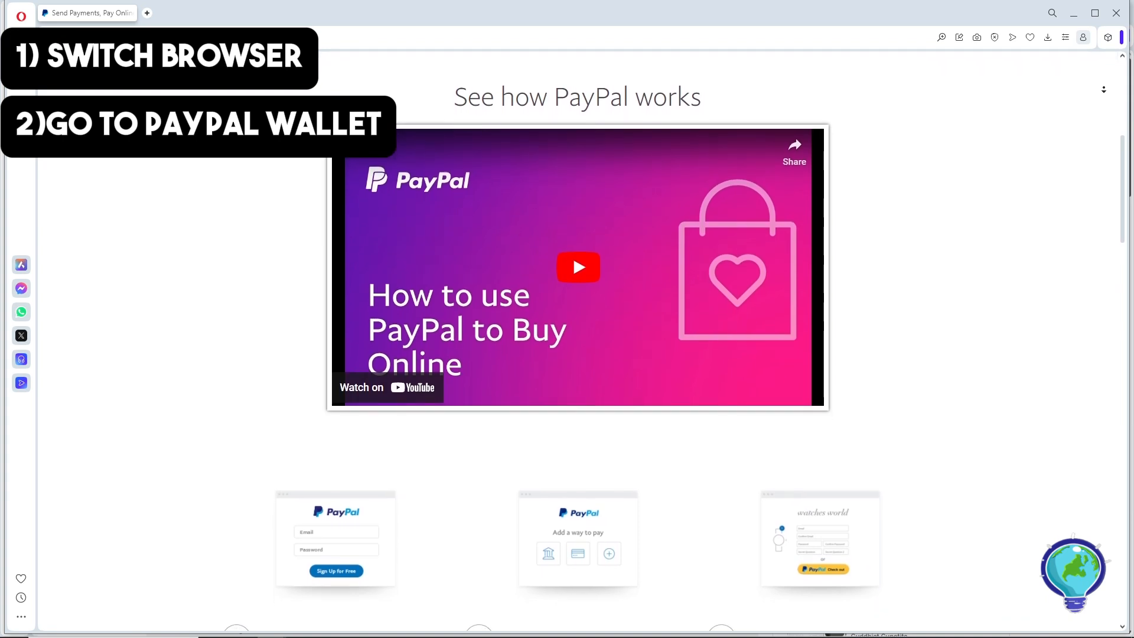
scroll("down", 3)
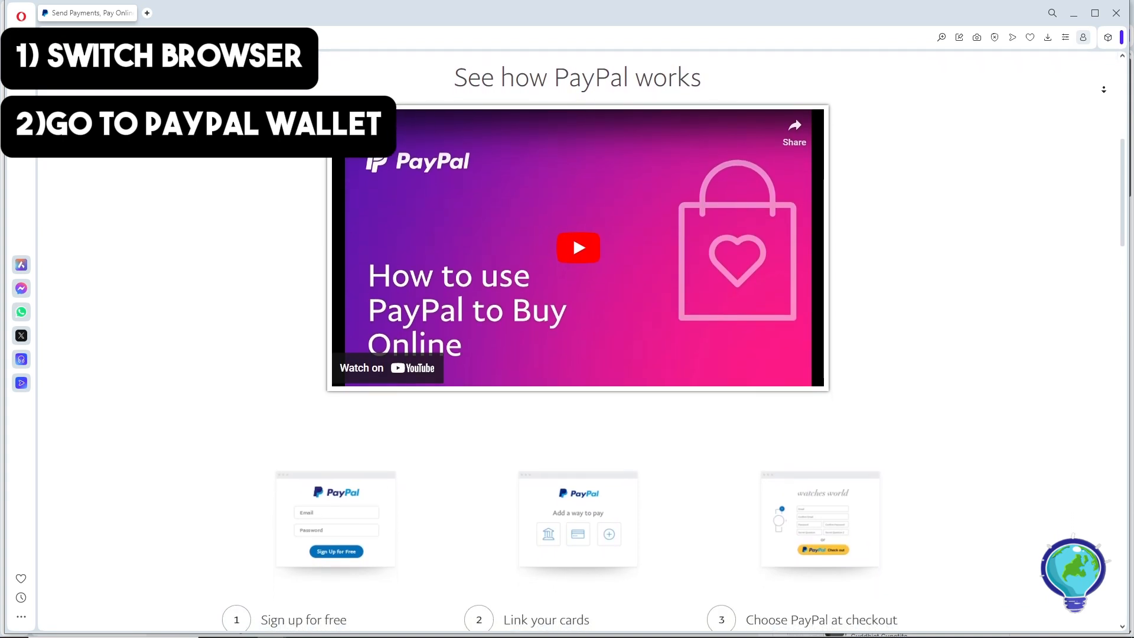
scroll("down", 3)
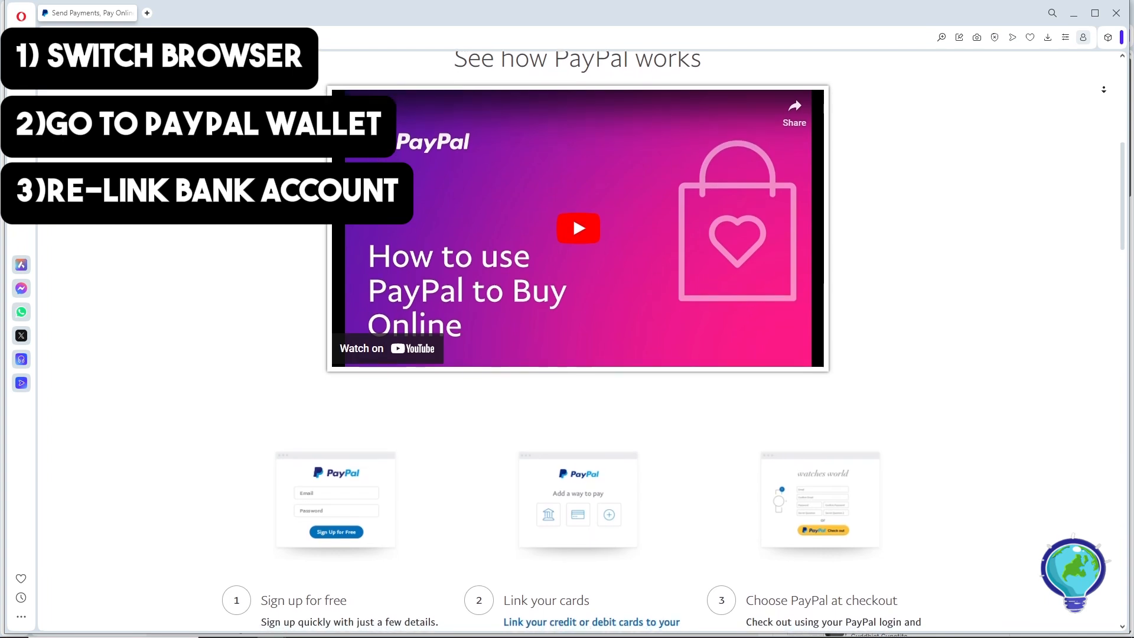
scroll("down", 3)
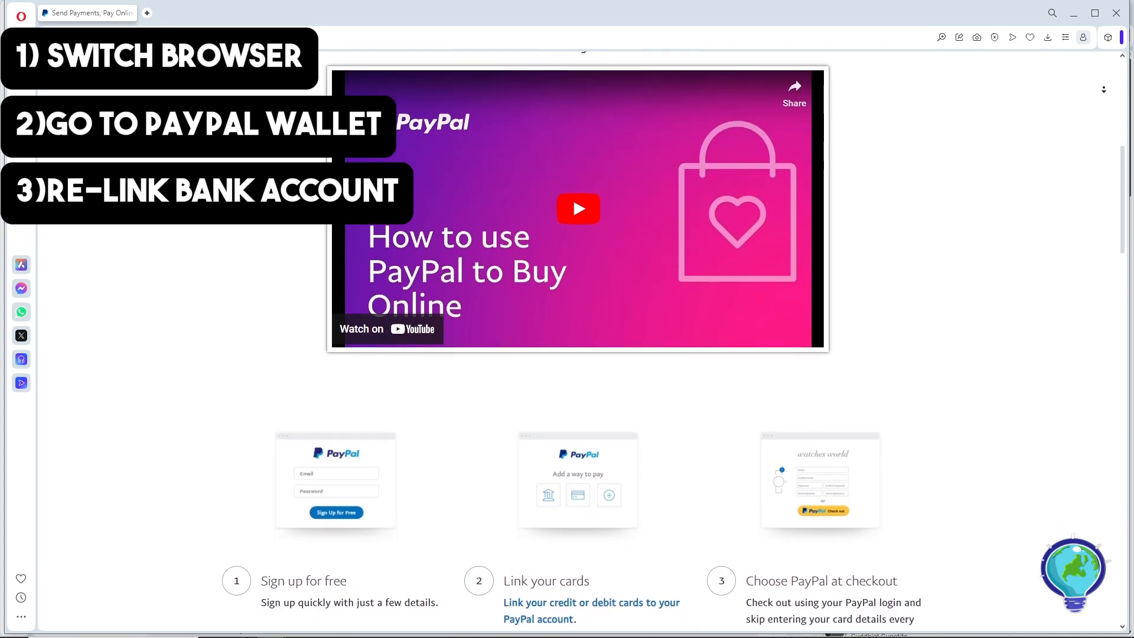
scroll("down", 3)
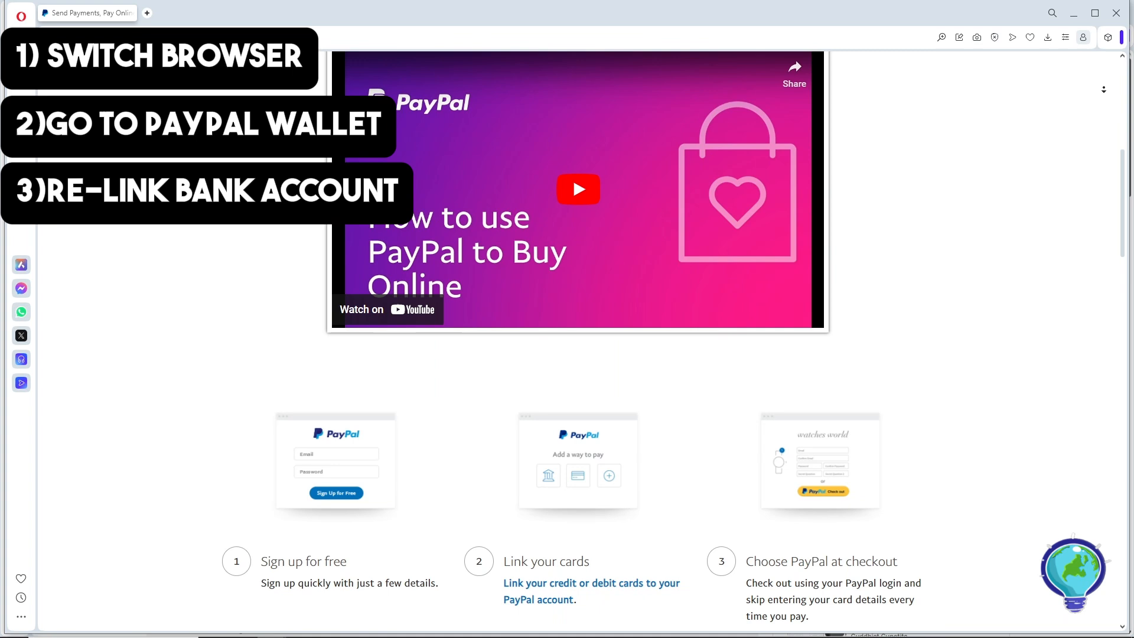
scroll("down", 3)
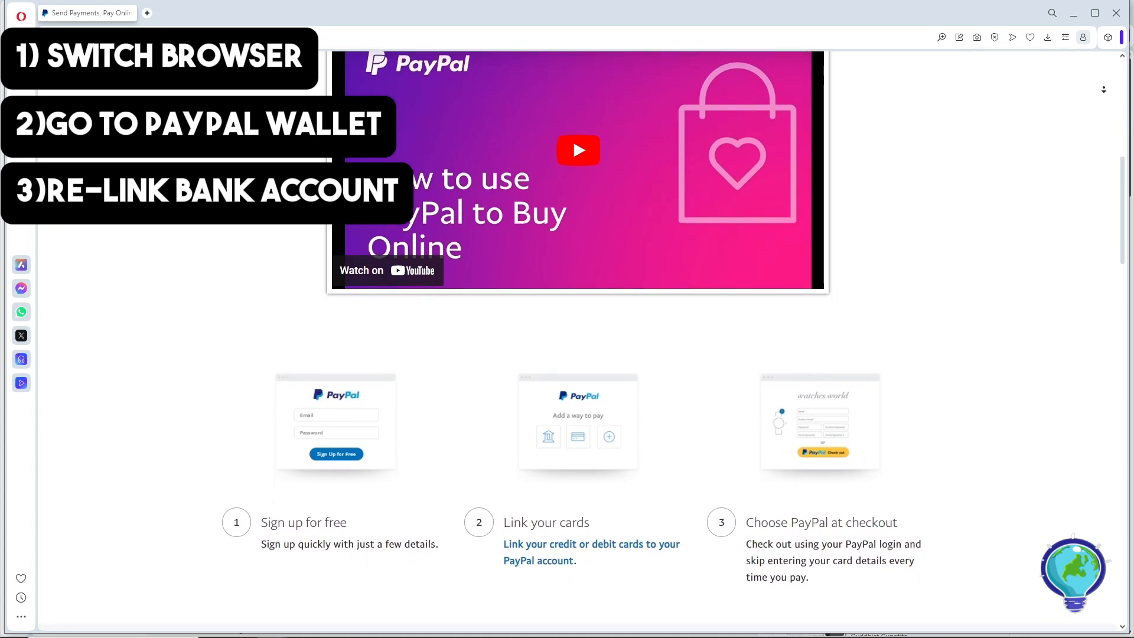
scroll("down", 3)
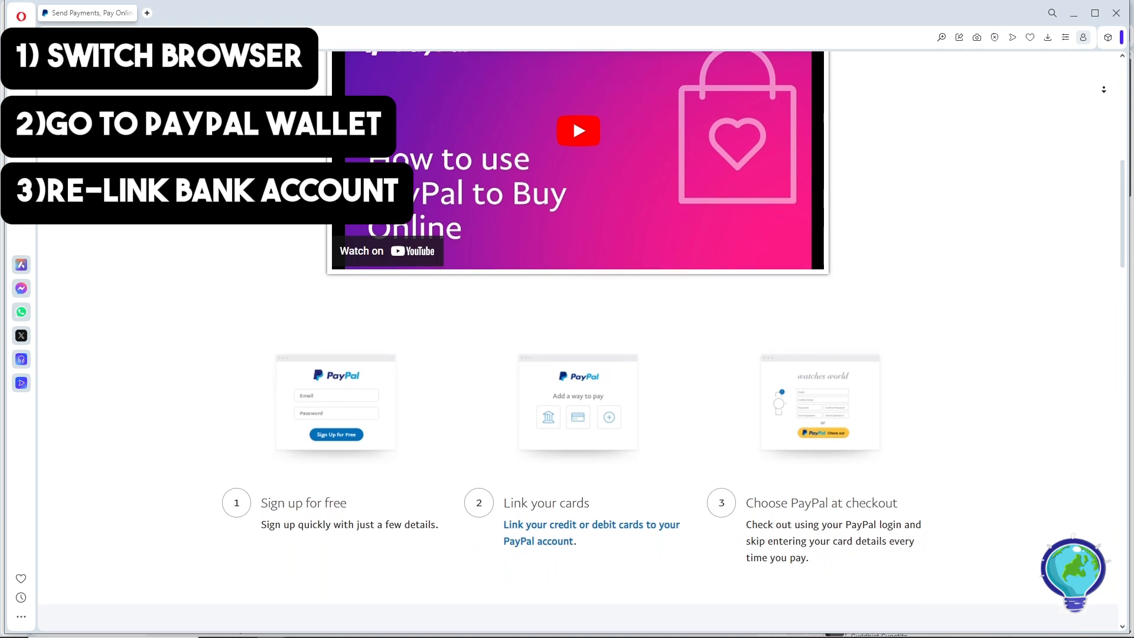
scroll("down", 3)
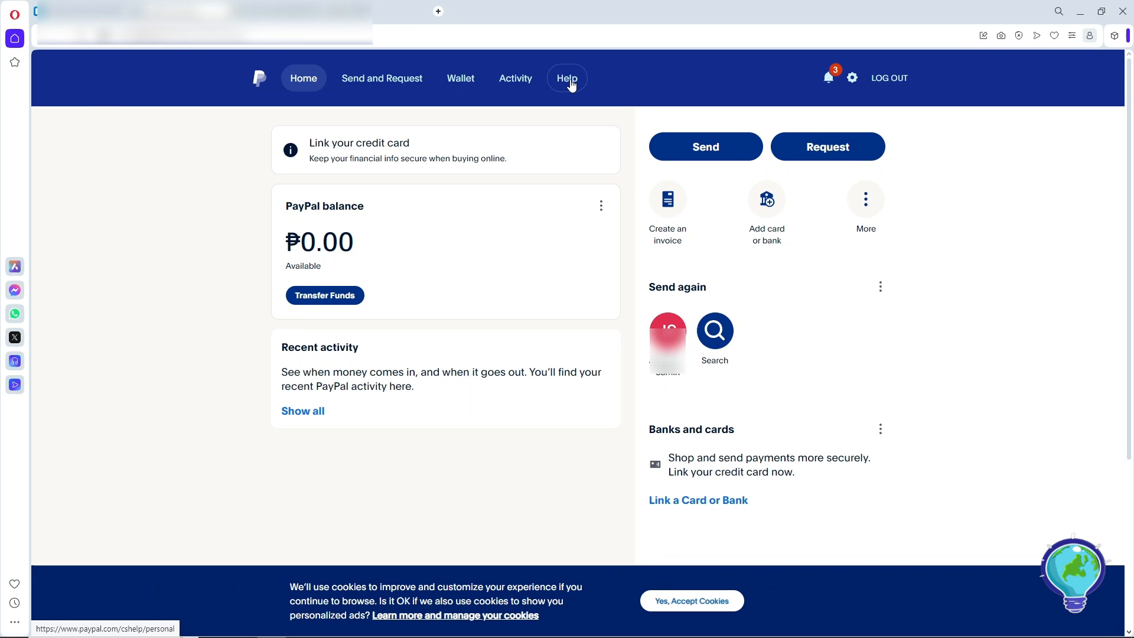
Step: Go to the Help Center and bring More ways we can help, with Contact Us, into view
left_click(567, 78)
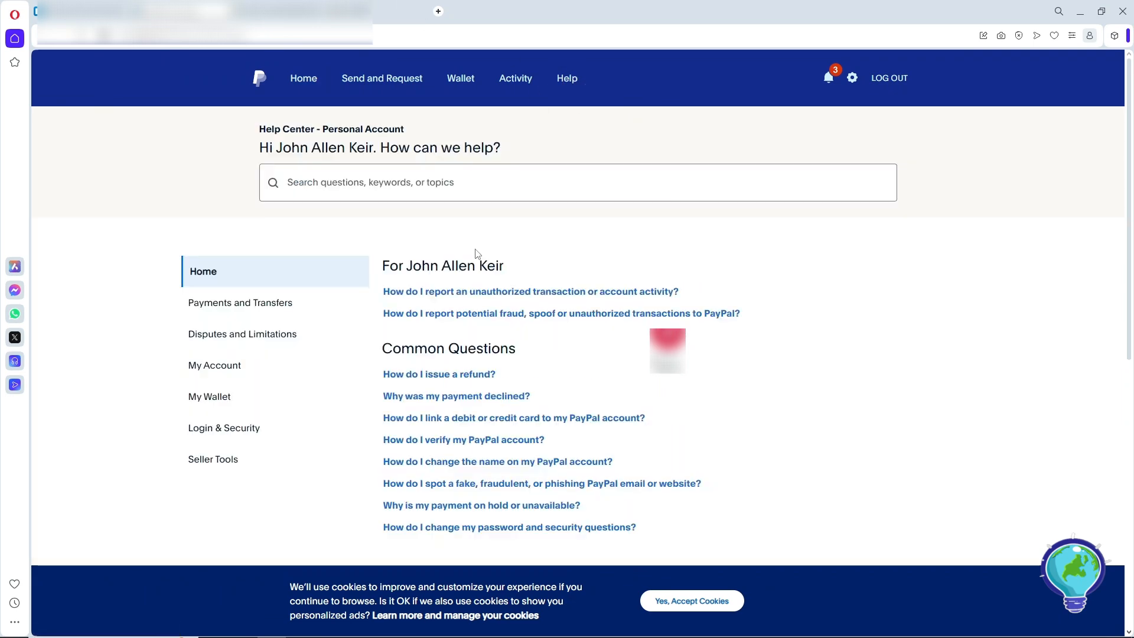
scroll("down", 3)
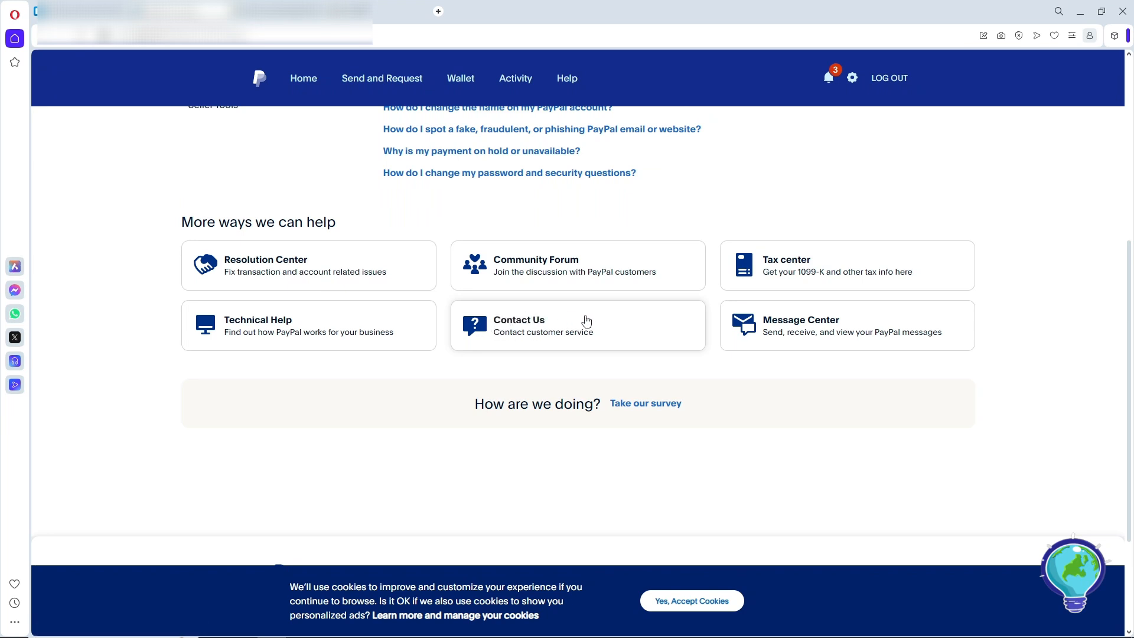
mouse_move(553, 321)
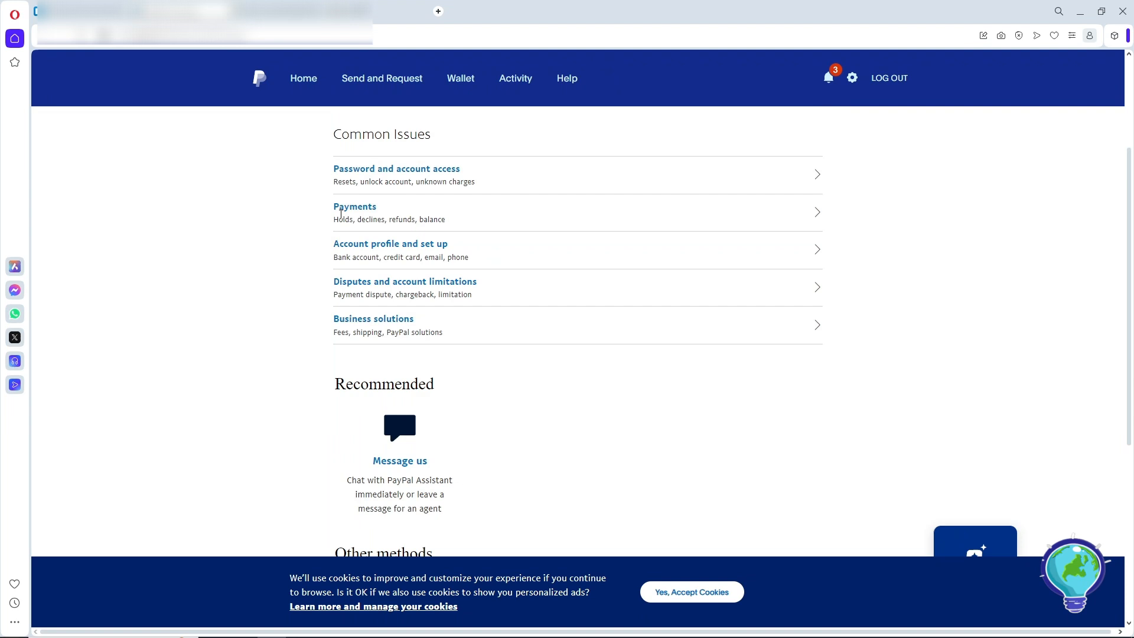
Step: Start a Message us chat with the PayPal Assistant from the contact page's Recommended section
scroll("down", 3)
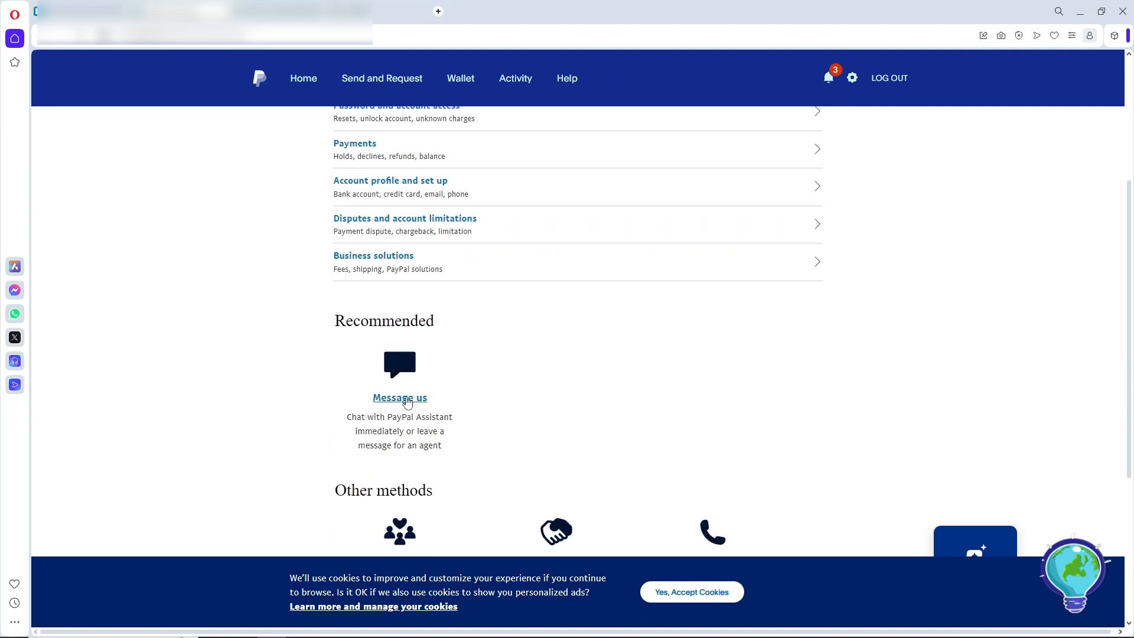
left_click(399, 398)
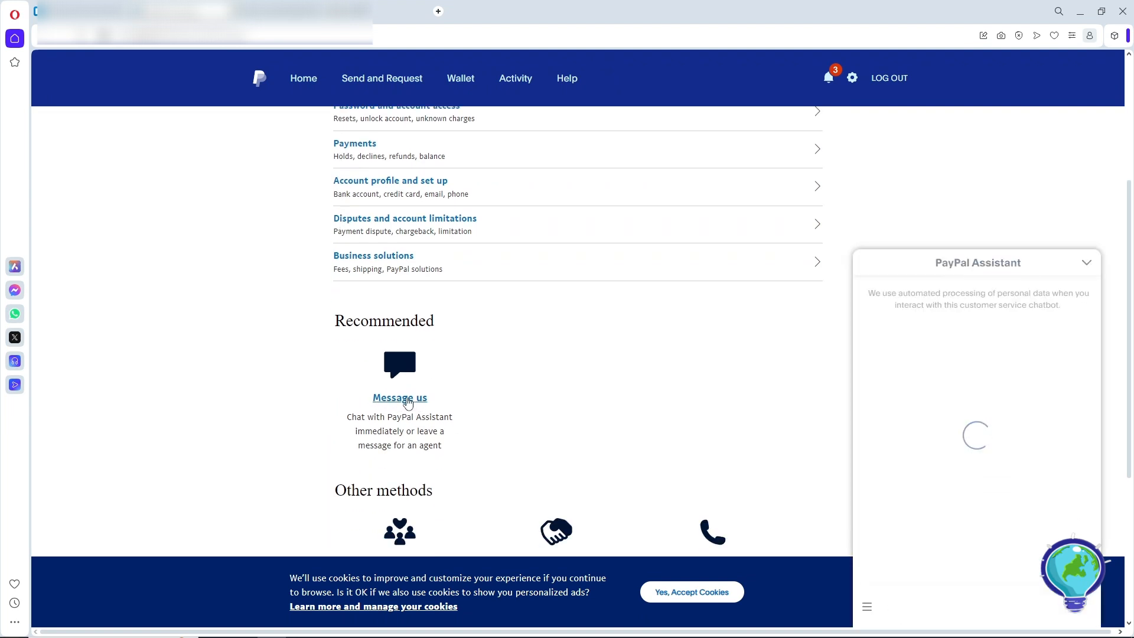
left_click(400, 397)
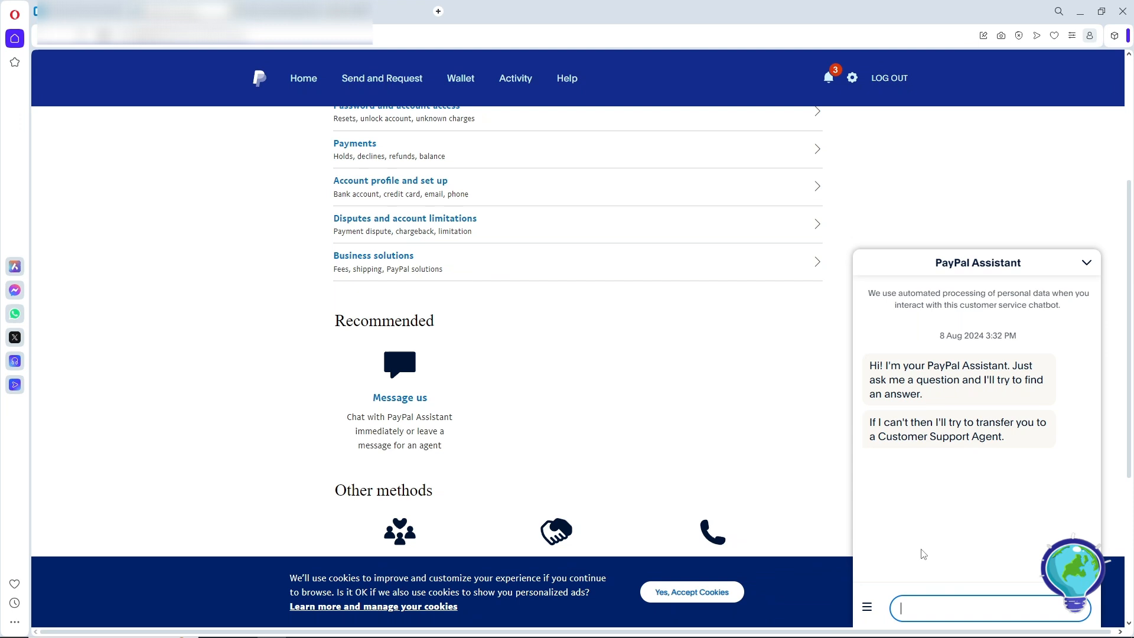
mouse_move(472, 454)
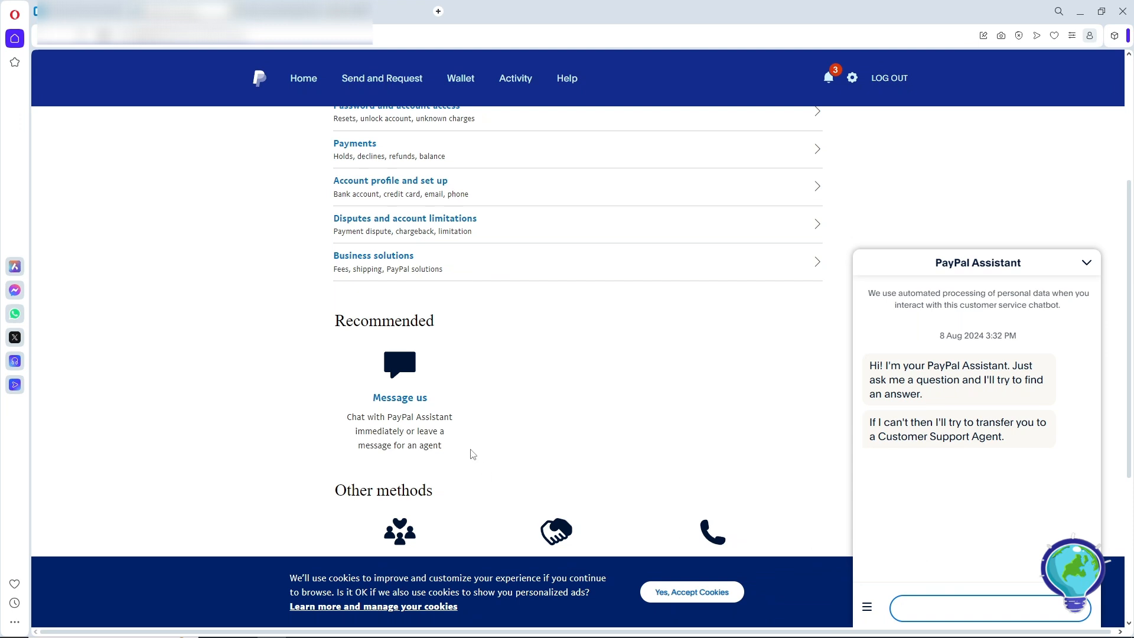